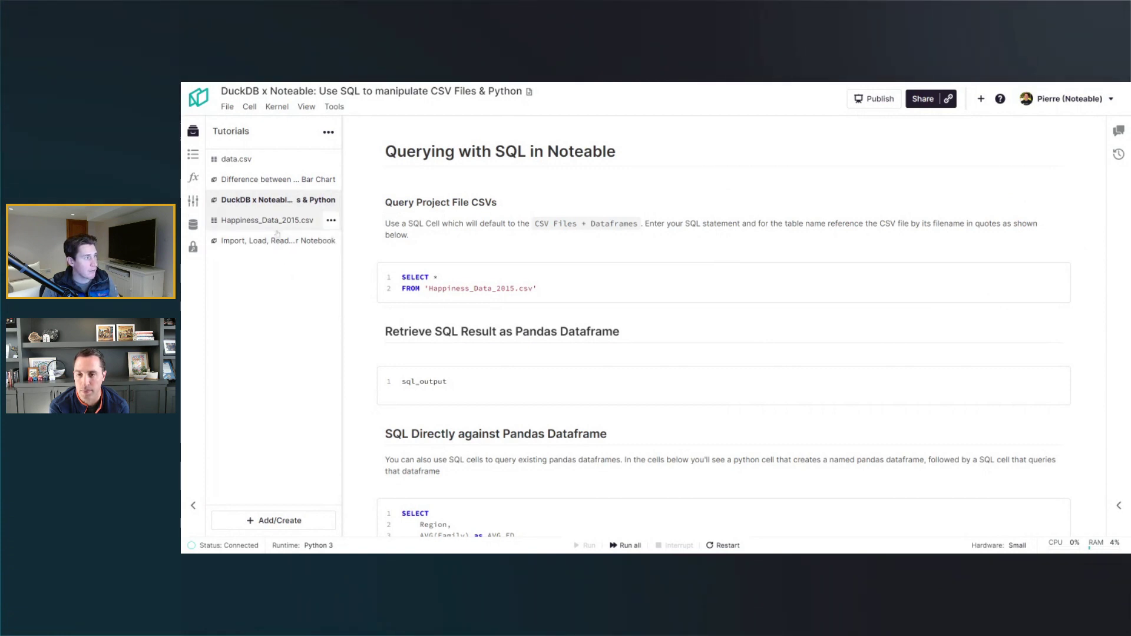
mouse_move(235, 159)
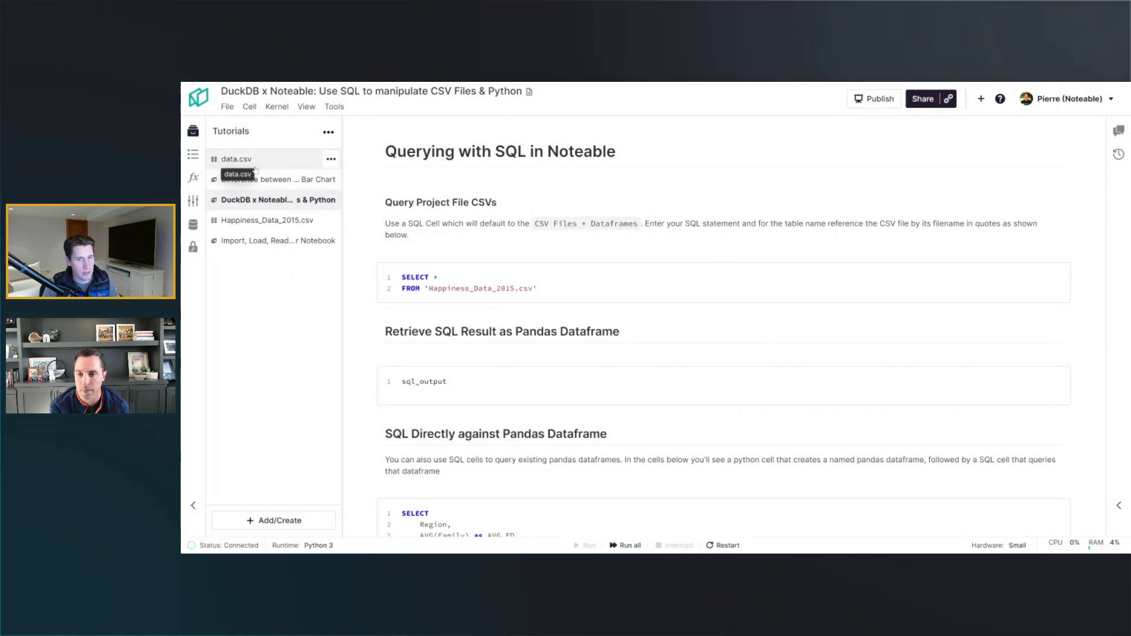
mouse_move(268, 220)
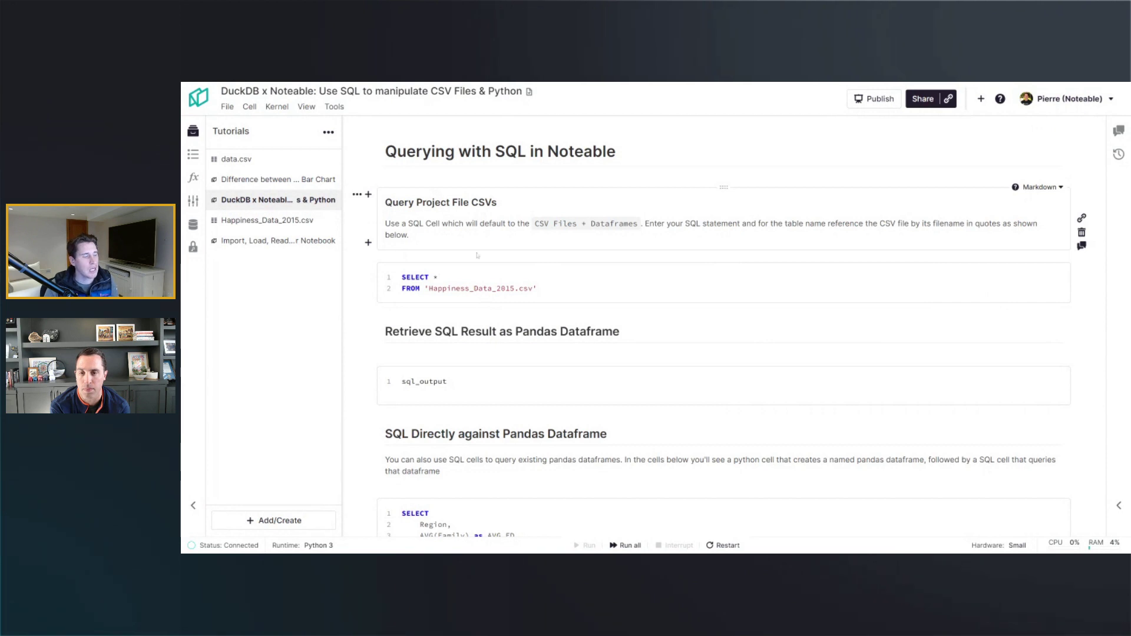
Keep the SELECT * FROM 'Happiness_Data_2015.csv' cell's language on SQL rather than Python, Markdown or Form
click(490, 281)
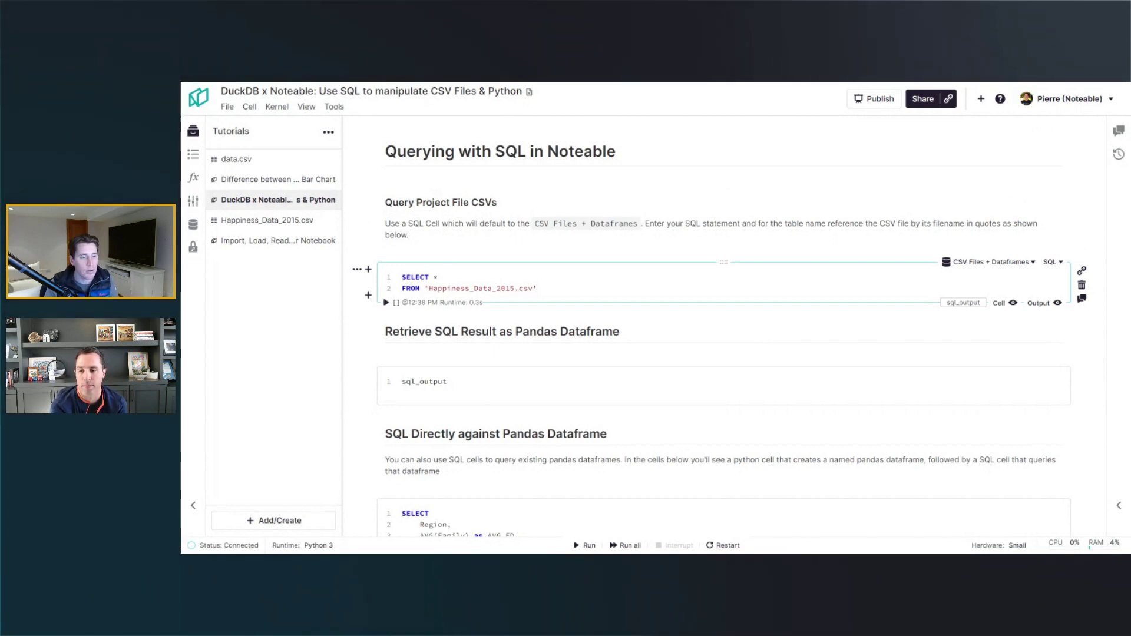
click(1052, 262)
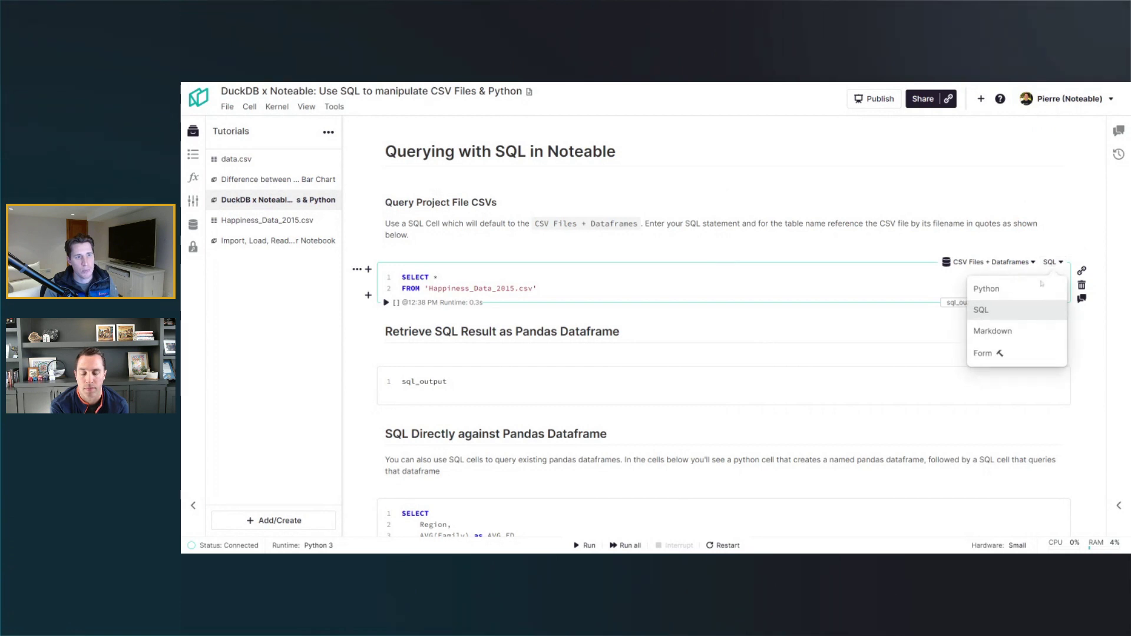
click(995, 261)
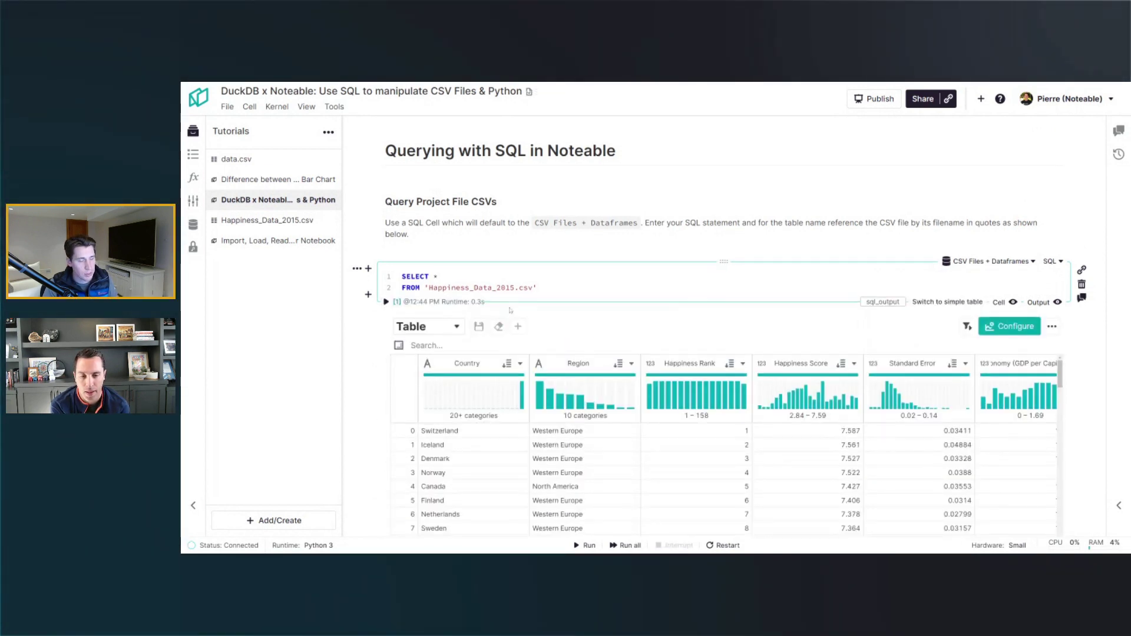
Review the 158-row result table and dismiss its filter configuration so all rows remain
scroll(down, 3)
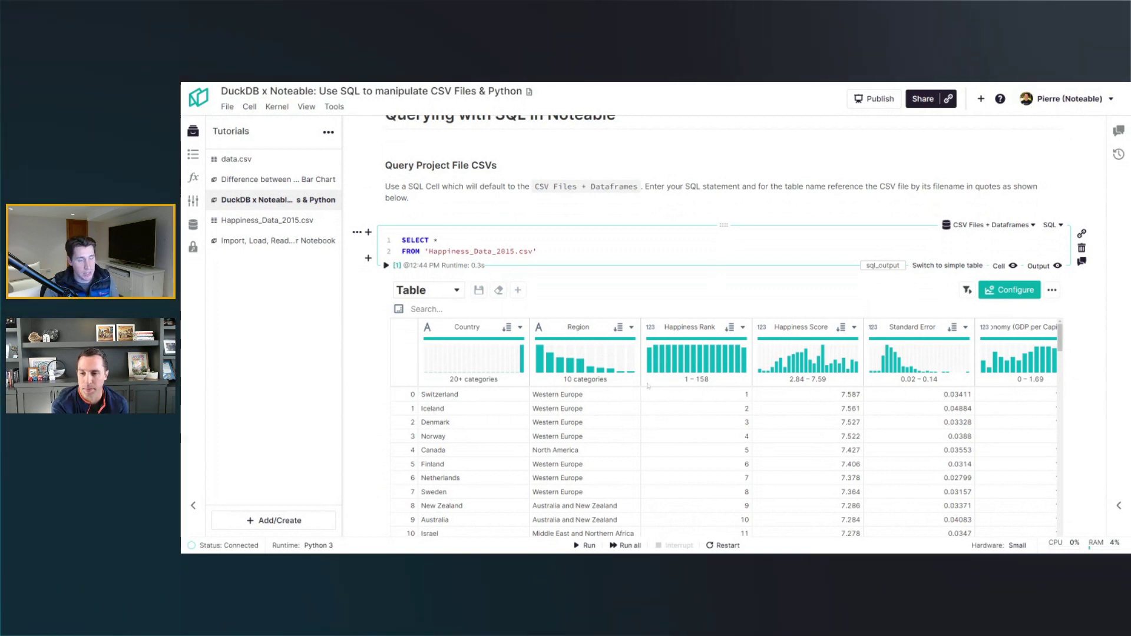
scroll(down, 3)
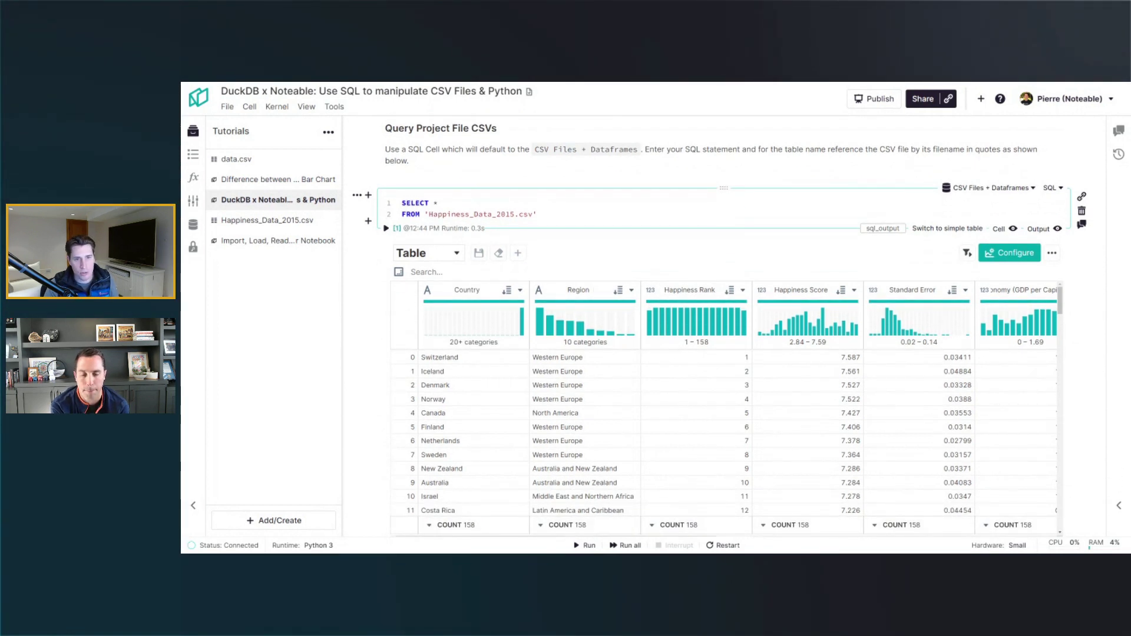
scroll(down, 3)
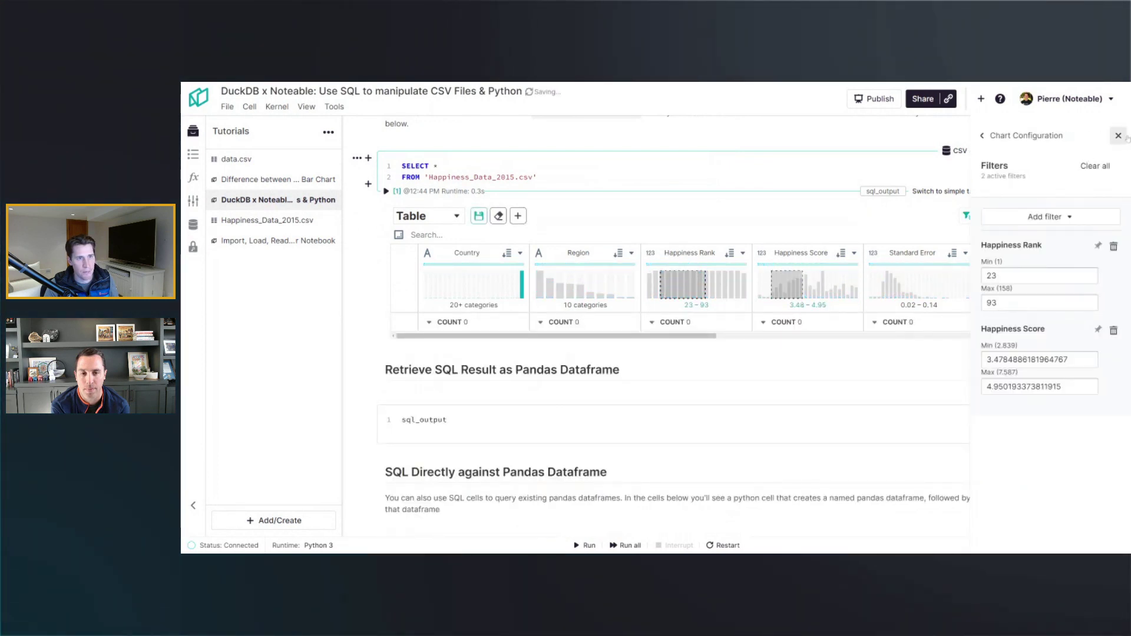
click(1118, 134)
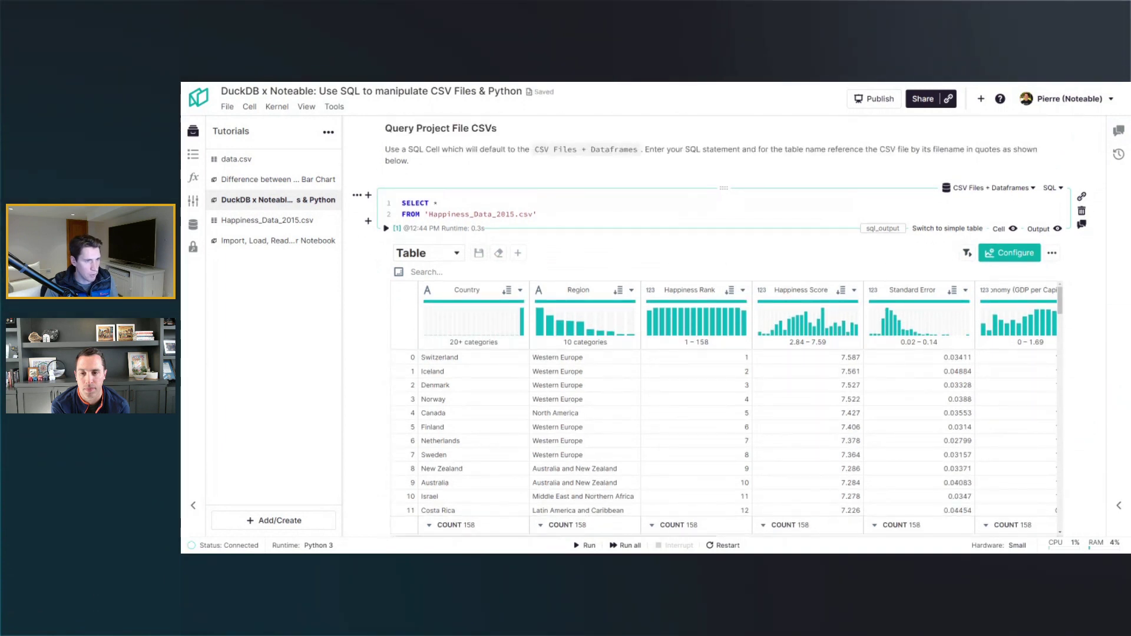
mouse_move(882, 227)
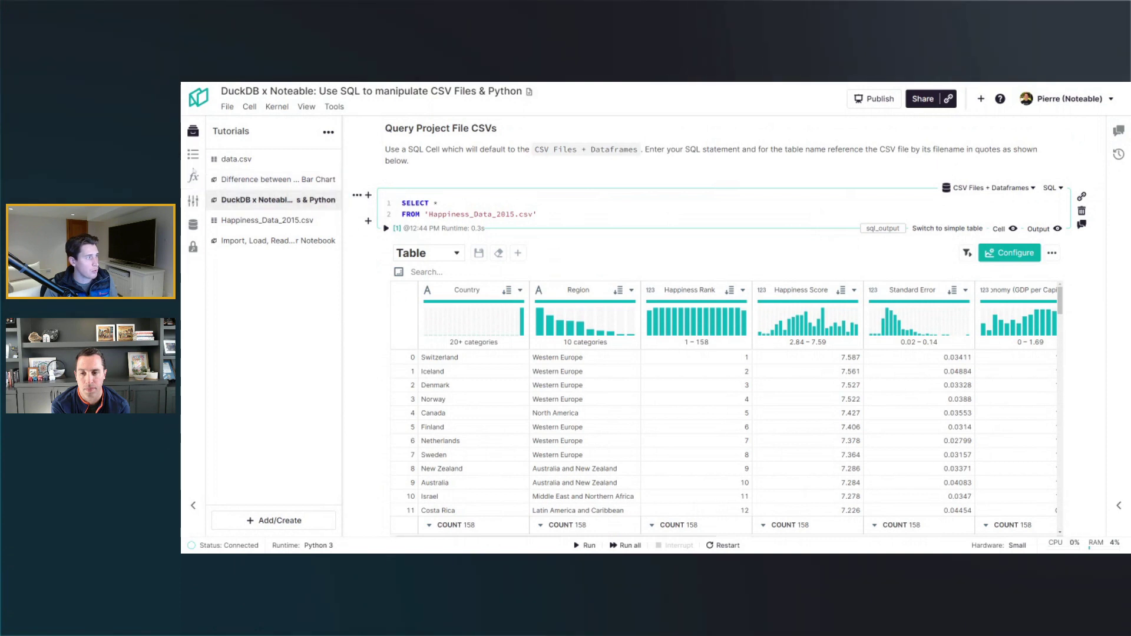
Expand sql_output in the Variables list to show its columns such as Country, Region and Happiness Score
click(192, 176)
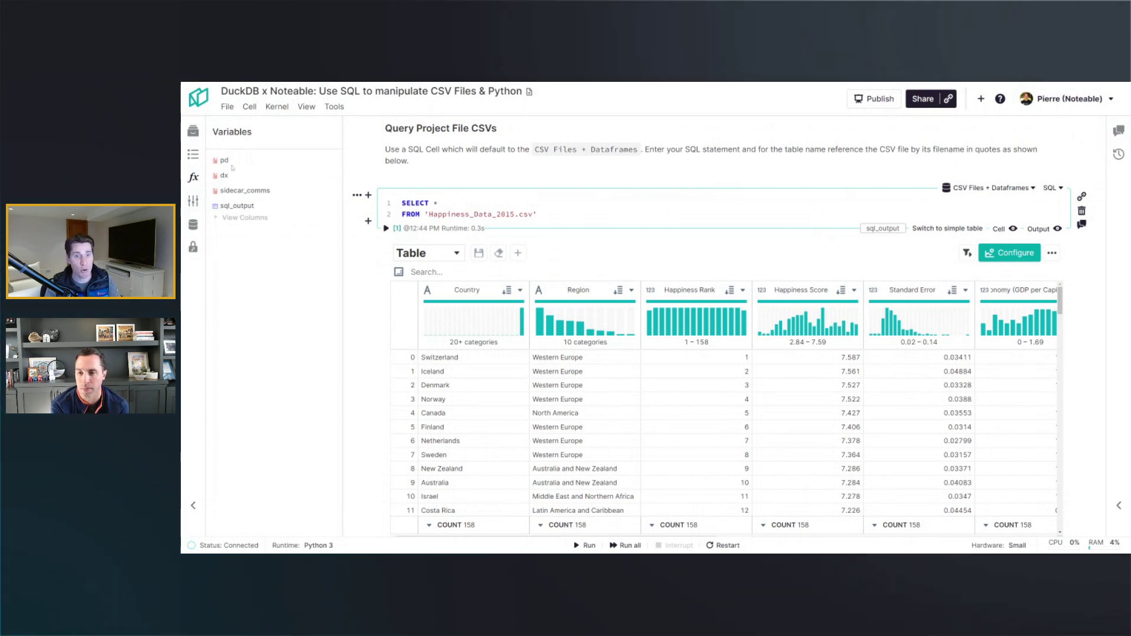
click(245, 217)
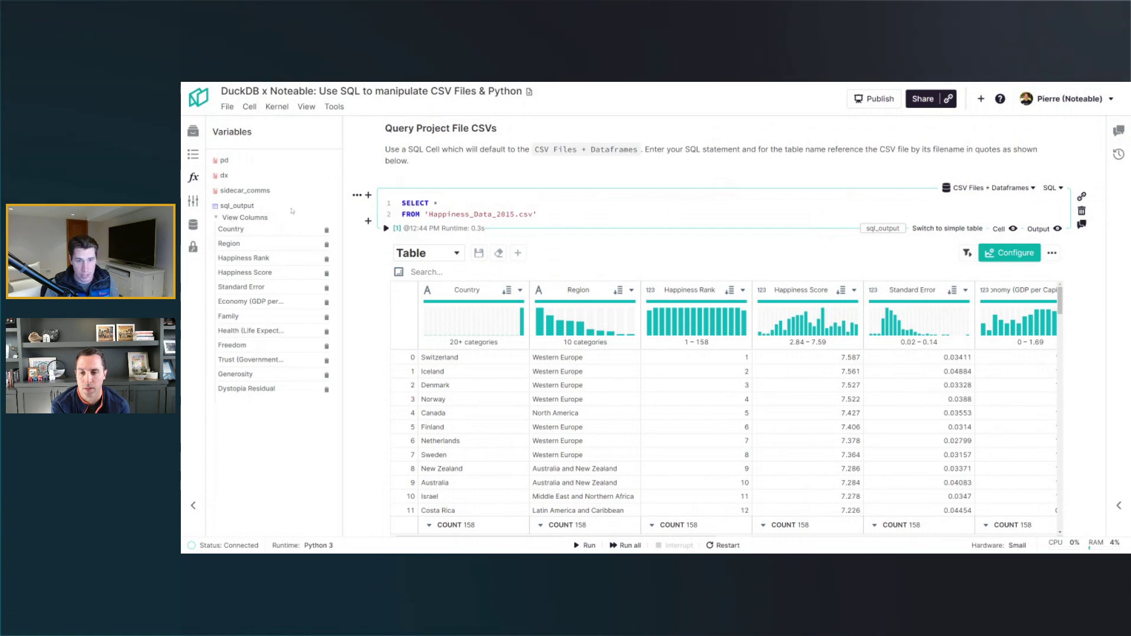
scroll(down, 3)
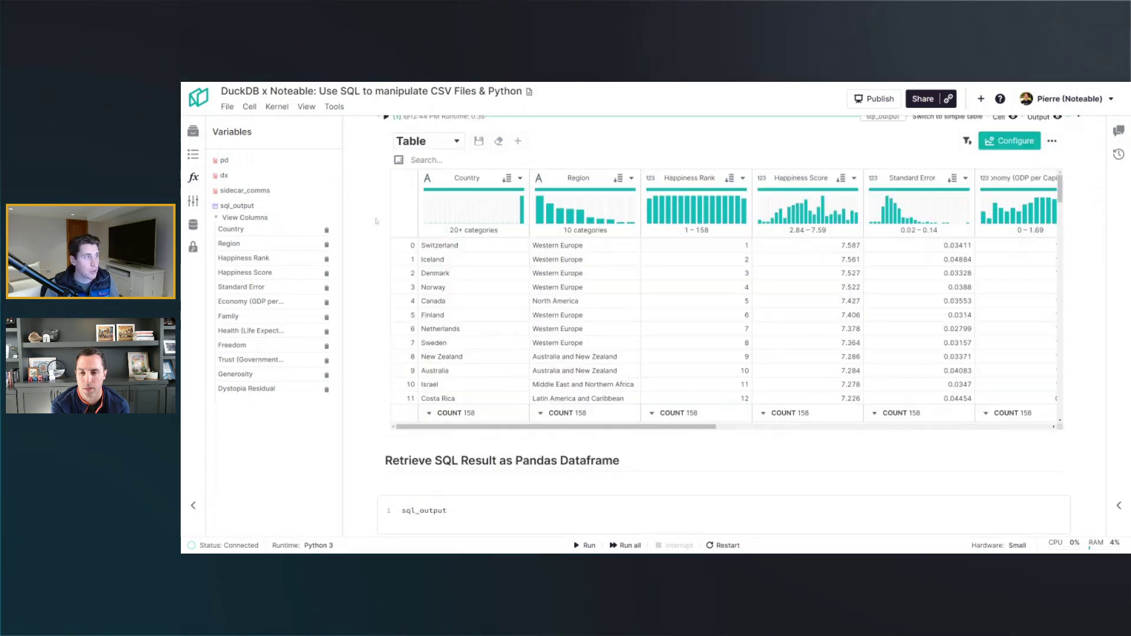
scroll(down, 3)
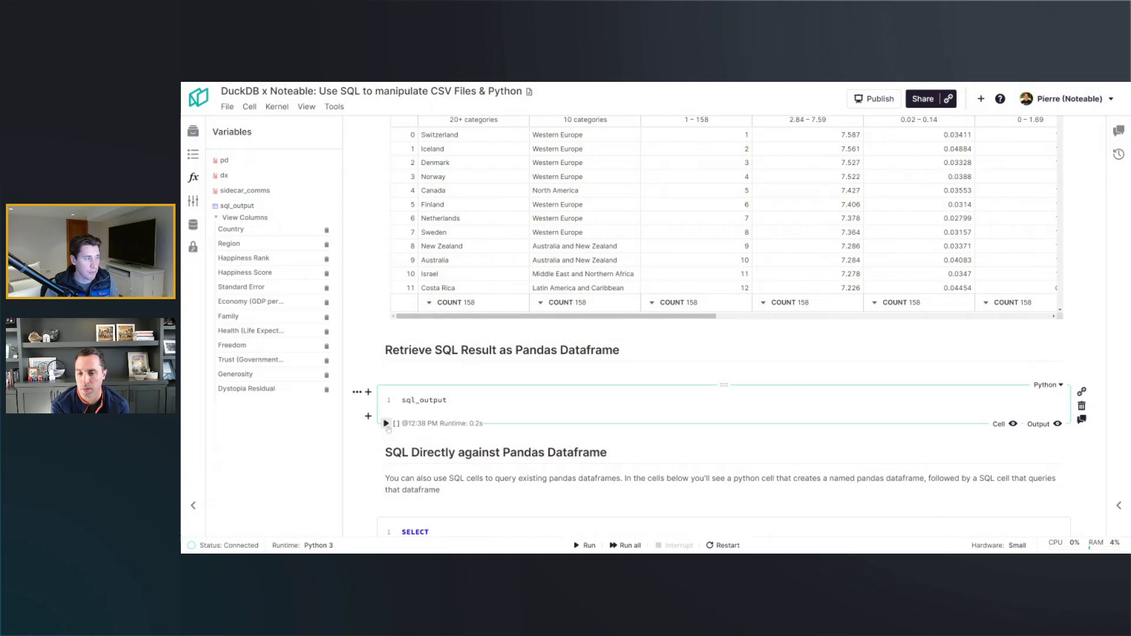
Run the sql_output Python cell so the 158-row table renders as a pandas dataframe result
click(385, 423)
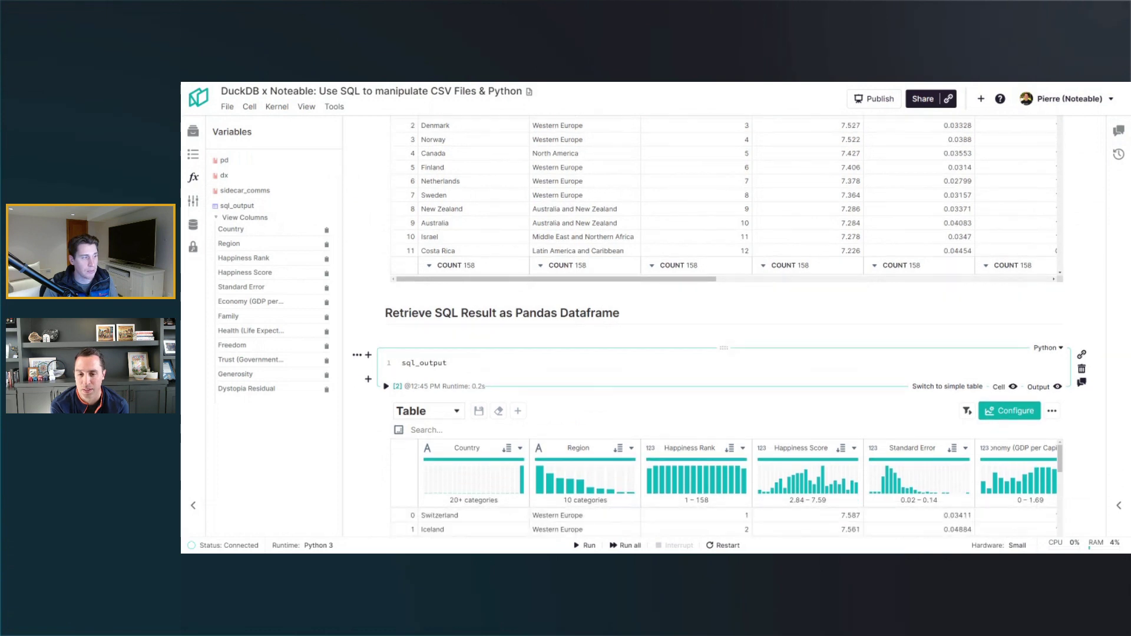
click(502, 312)
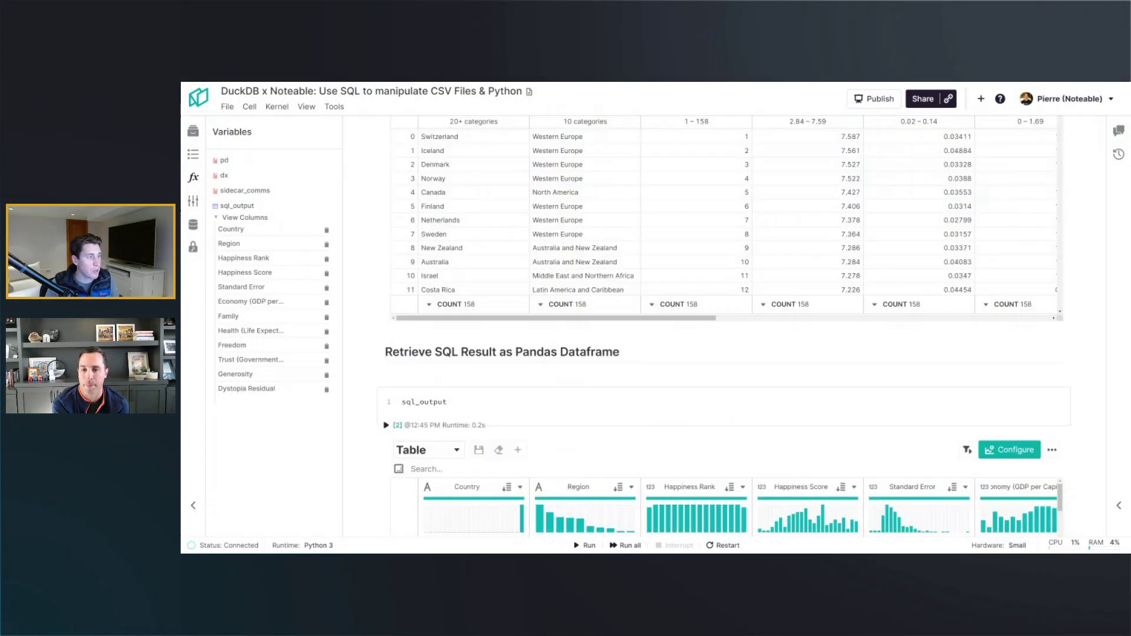
scroll(down, 3)
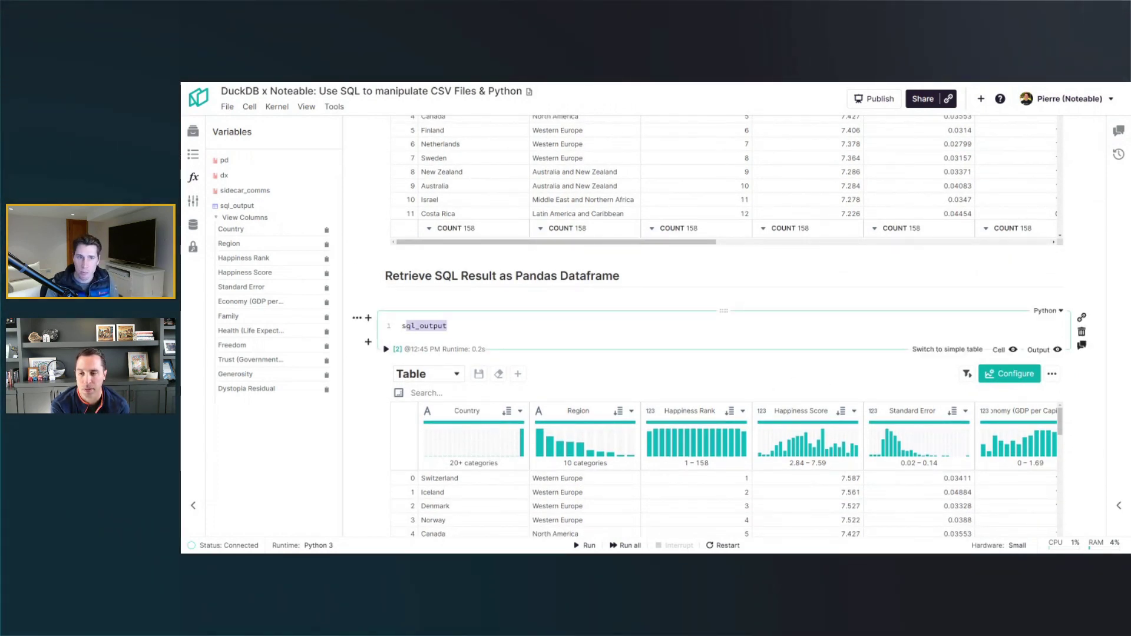
scroll(down, 3)
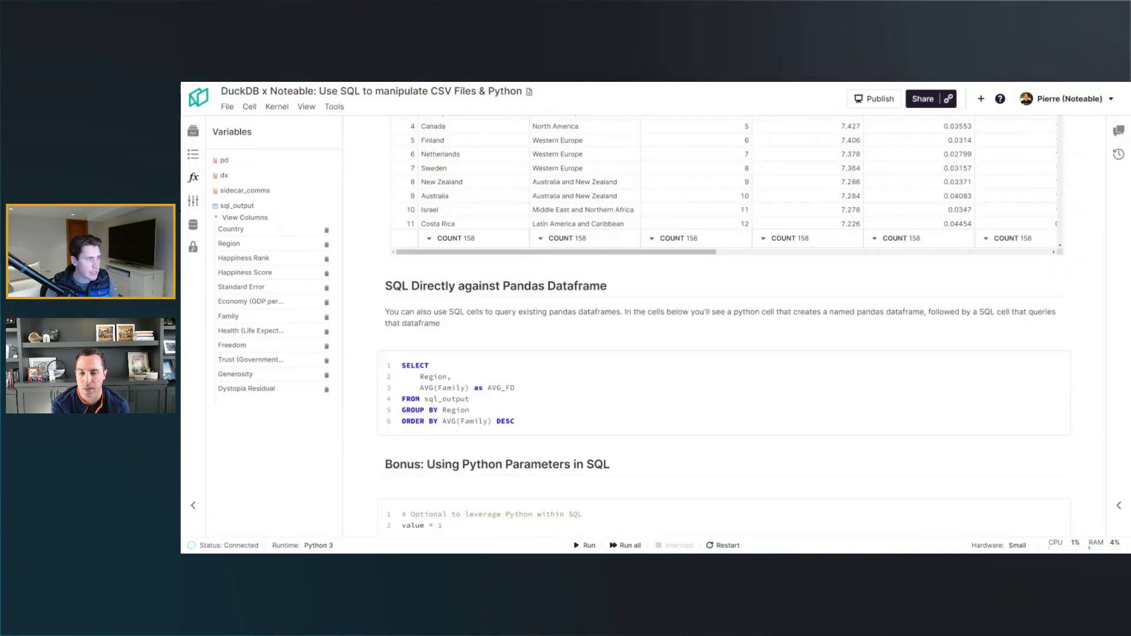
Run the SQL cell averaging Family by Region on sql_output, listing ten regions sorted descending
click(448, 388)
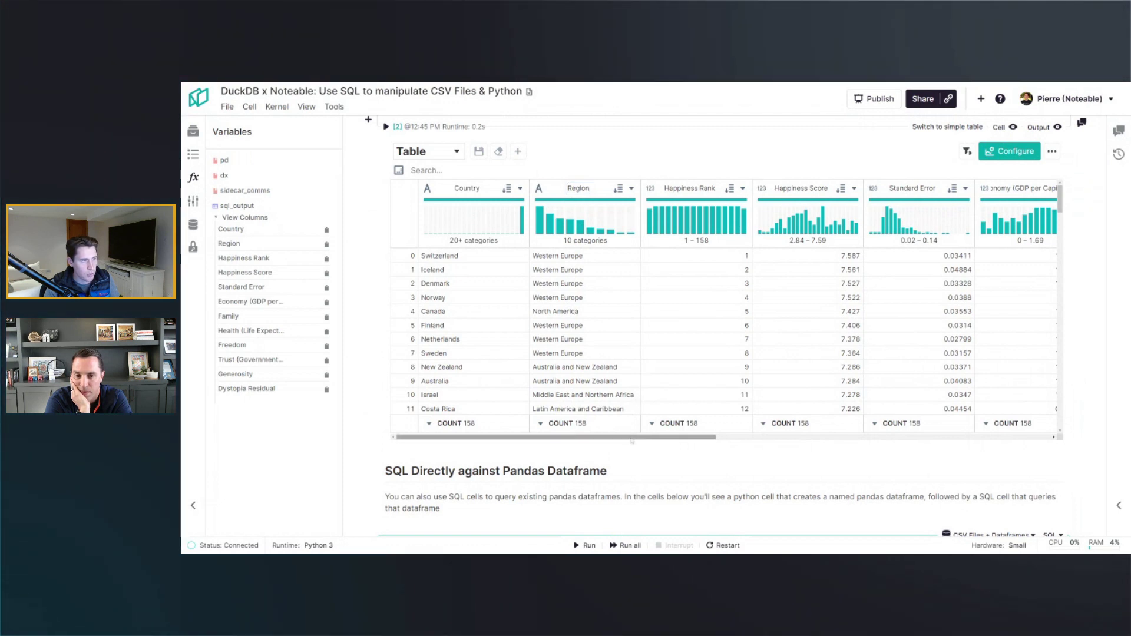
scroll(right, 3)
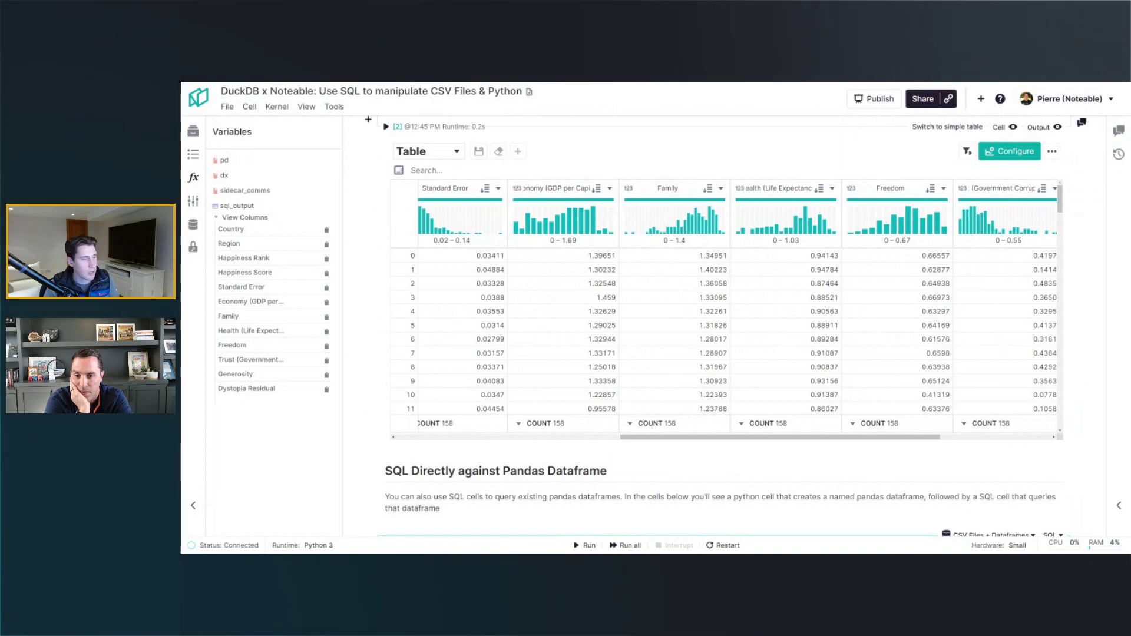
scroll(down, 3)
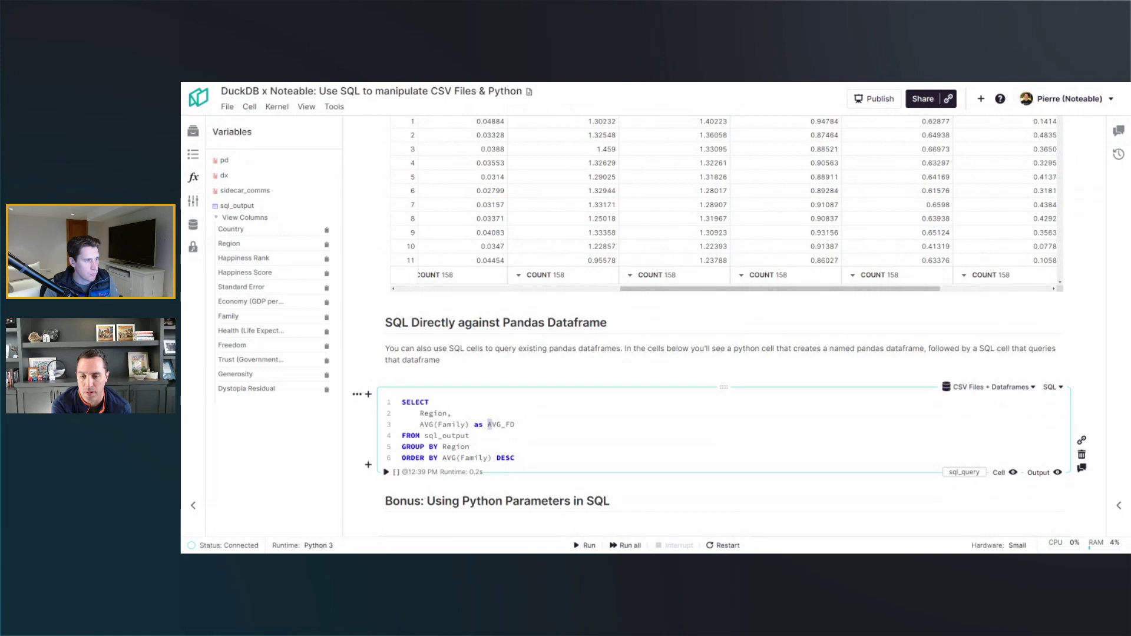
scroll(down, 3)
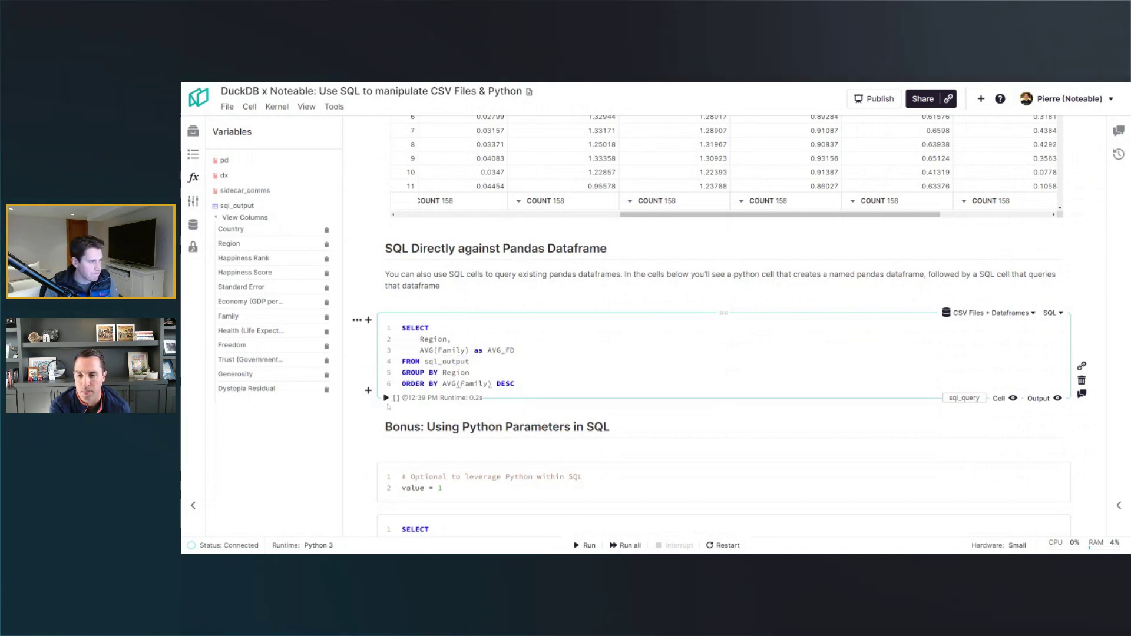
click(385, 399)
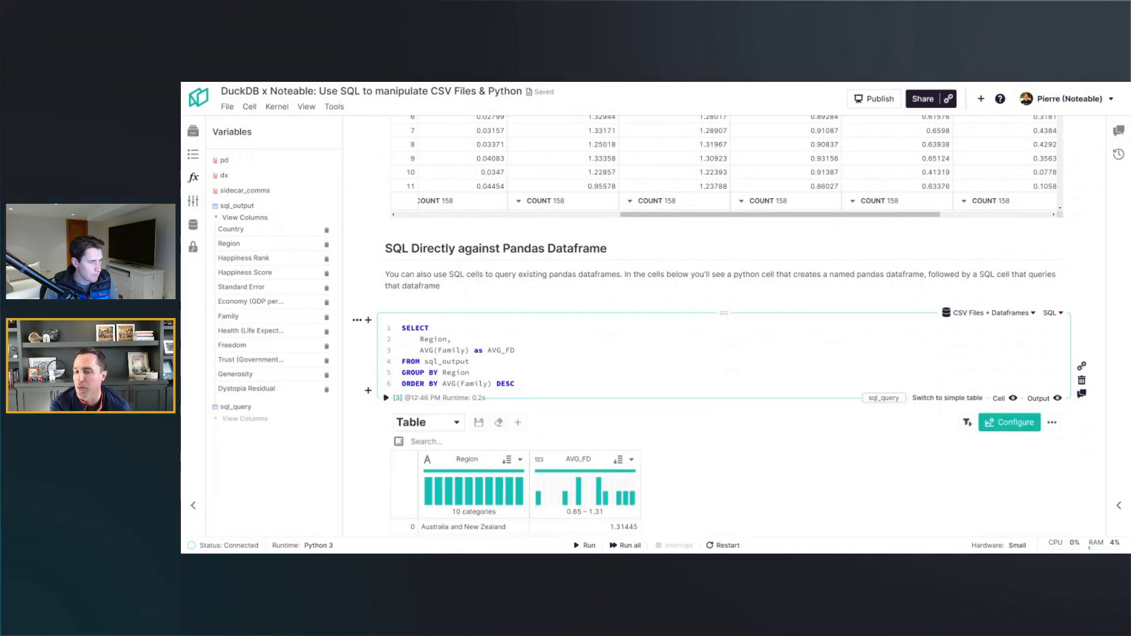
Highlight the sql_output table name in the query while reviewing the ten-region result
scroll(down, 3)
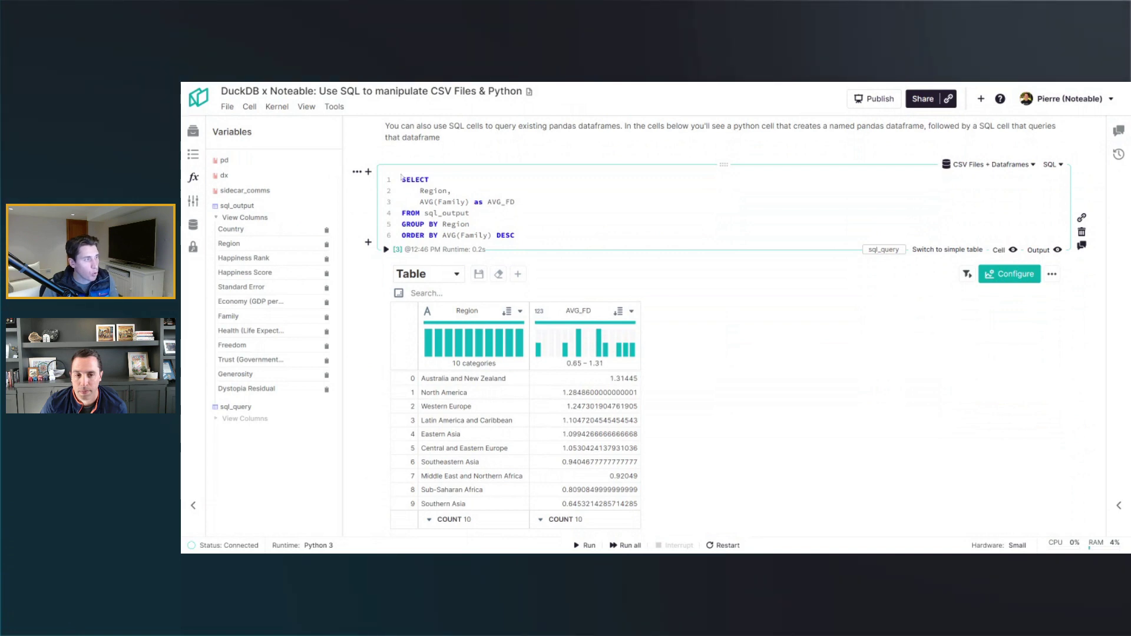
double_click(447, 213)
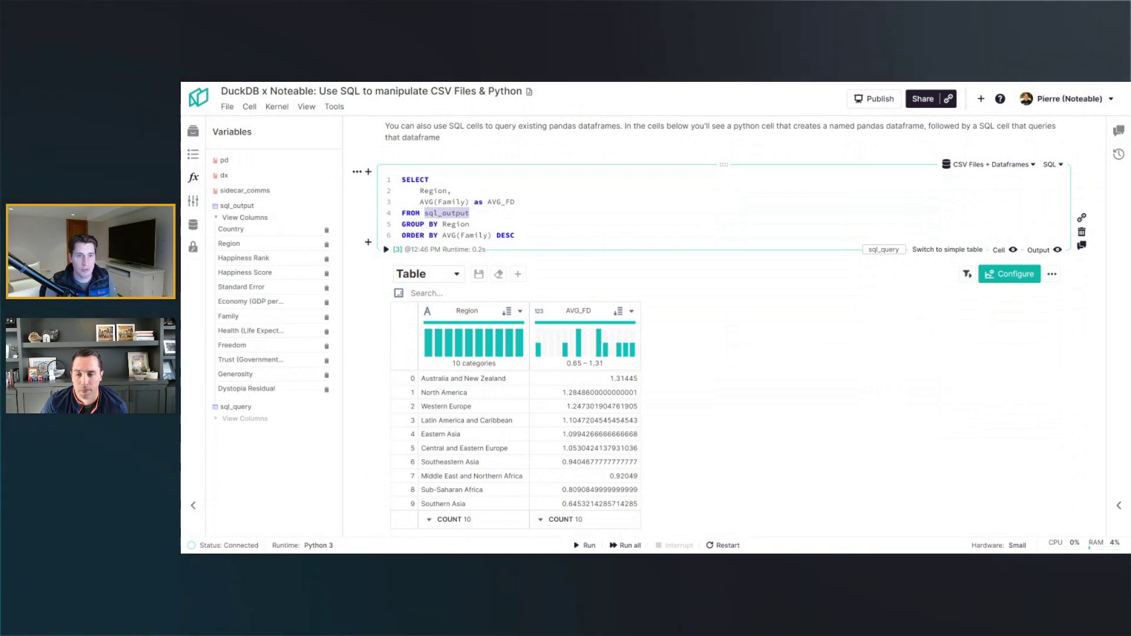
scroll(down, 3)
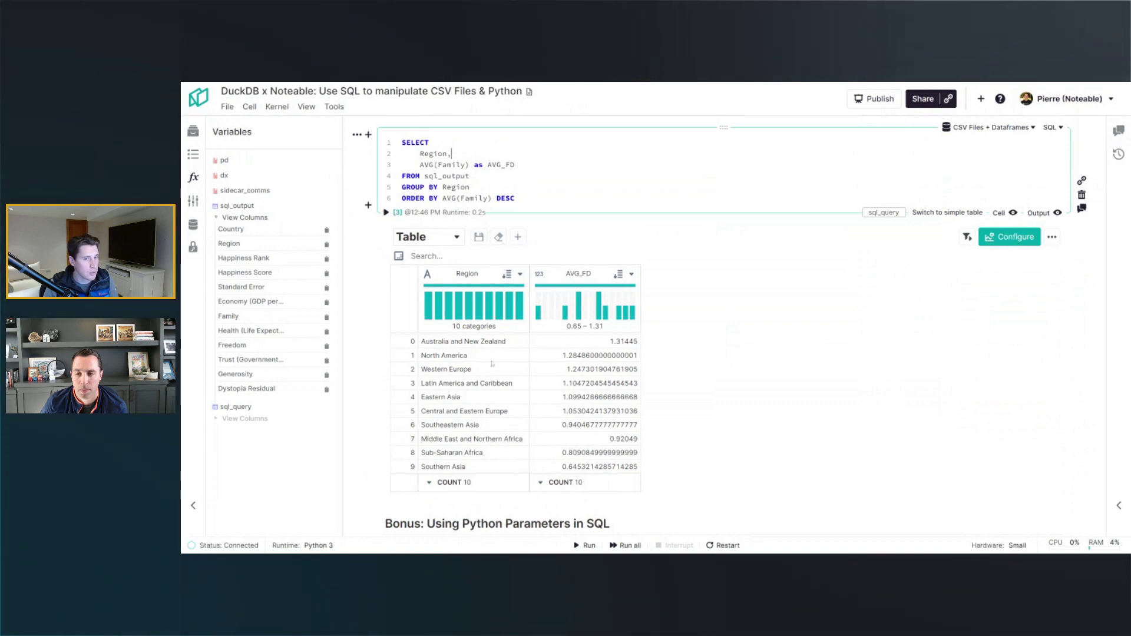
Run the 'value = 1' Python cell so value appears among the notebook variables
scroll(down, 3)
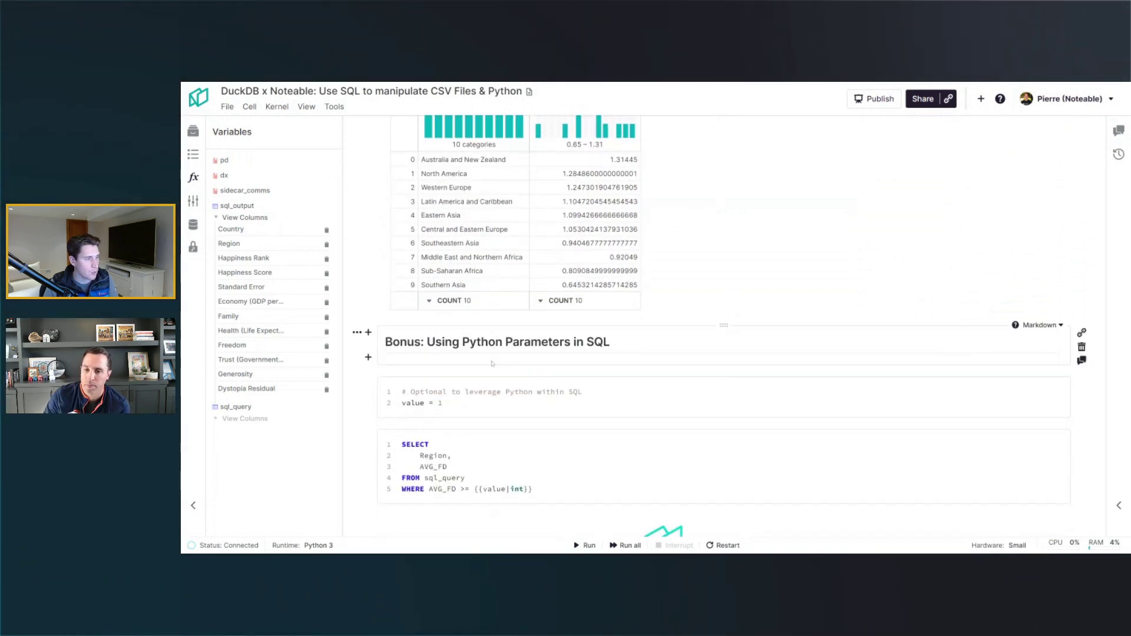
click(1046, 374)
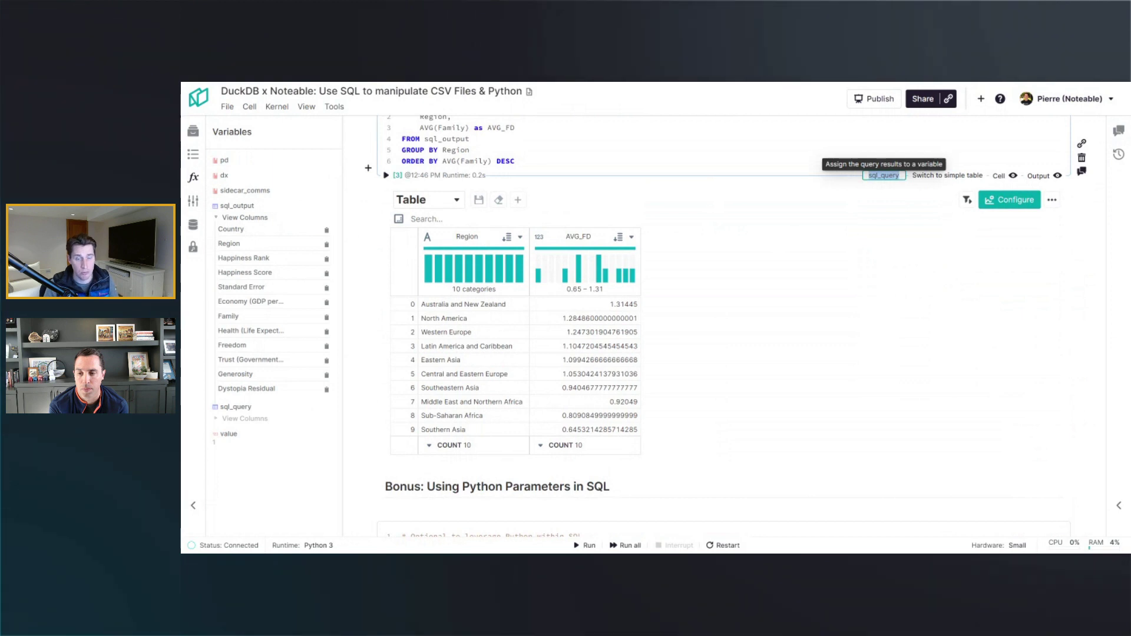
mouse_move(882, 175)
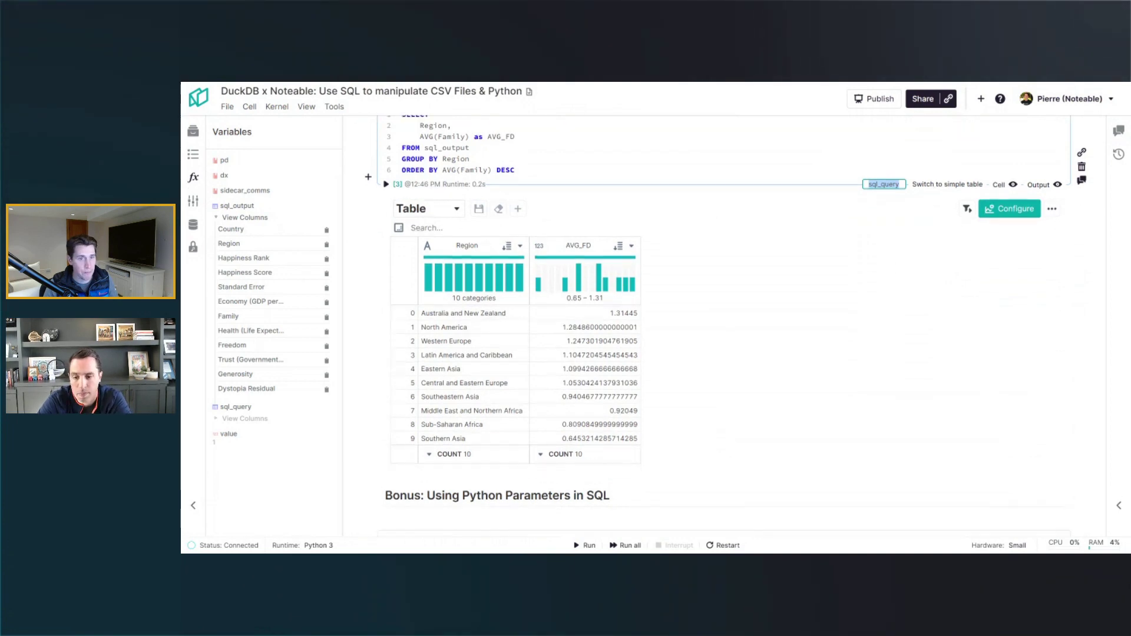
scroll(down, 3)
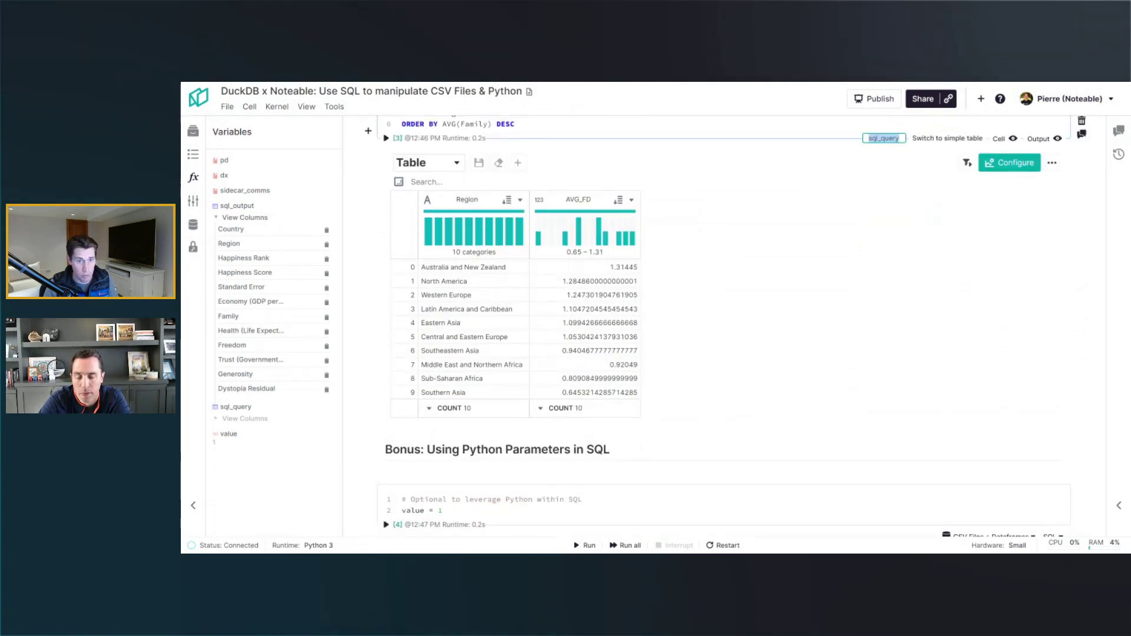
scroll(down, 3)
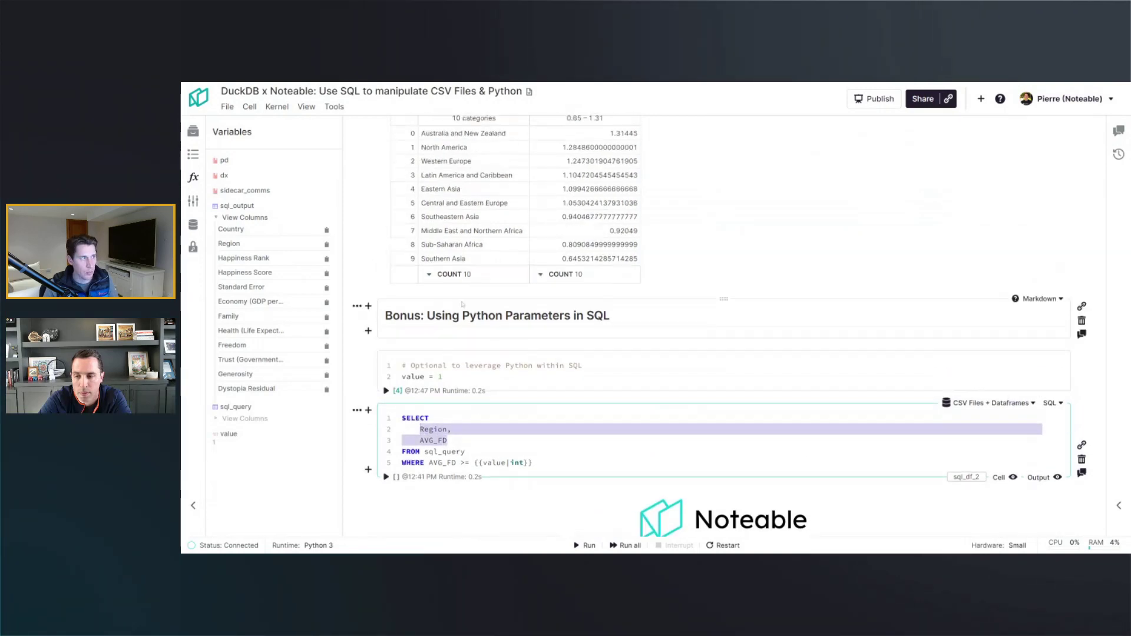
scroll(down, 3)
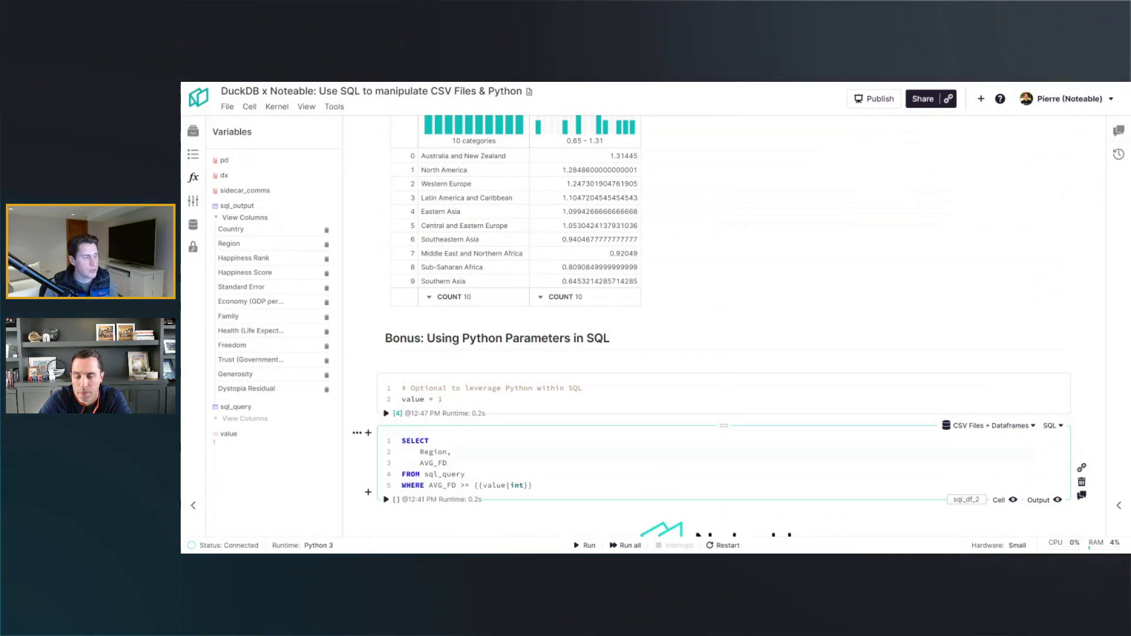
Highlight AVG_FD in the WHERE AVG_FD >= {{value|int}} filter condition
double_click(439, 485)
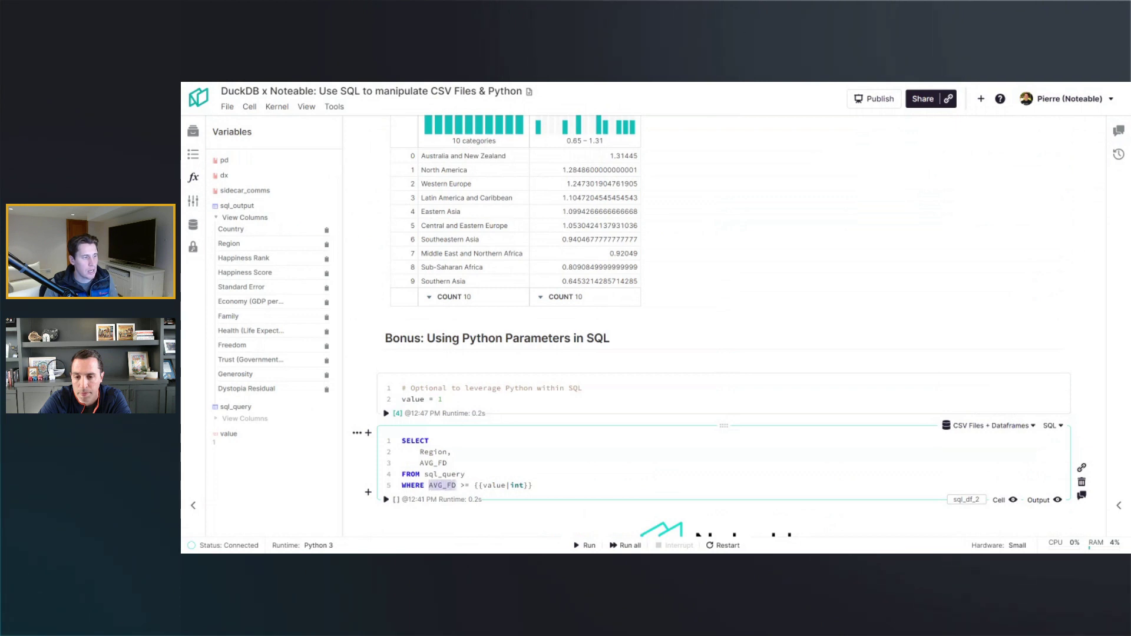
scroll(down, 3)
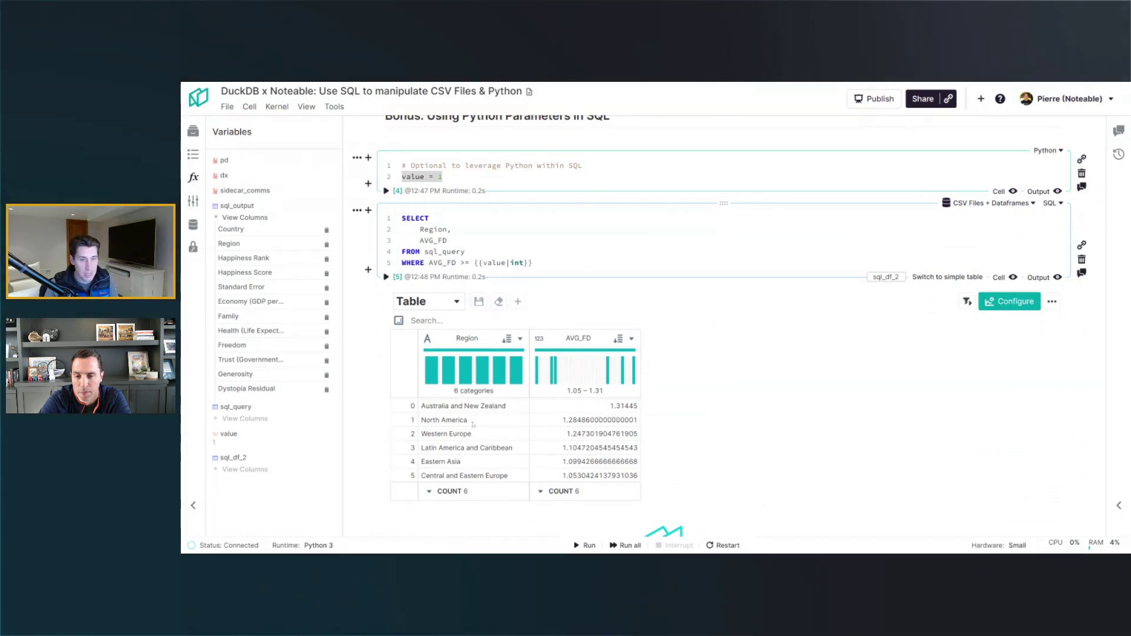
Scroll past the six-region AVG_FD ≥ 1 result to the end of the notebook
scroll(down, 3)
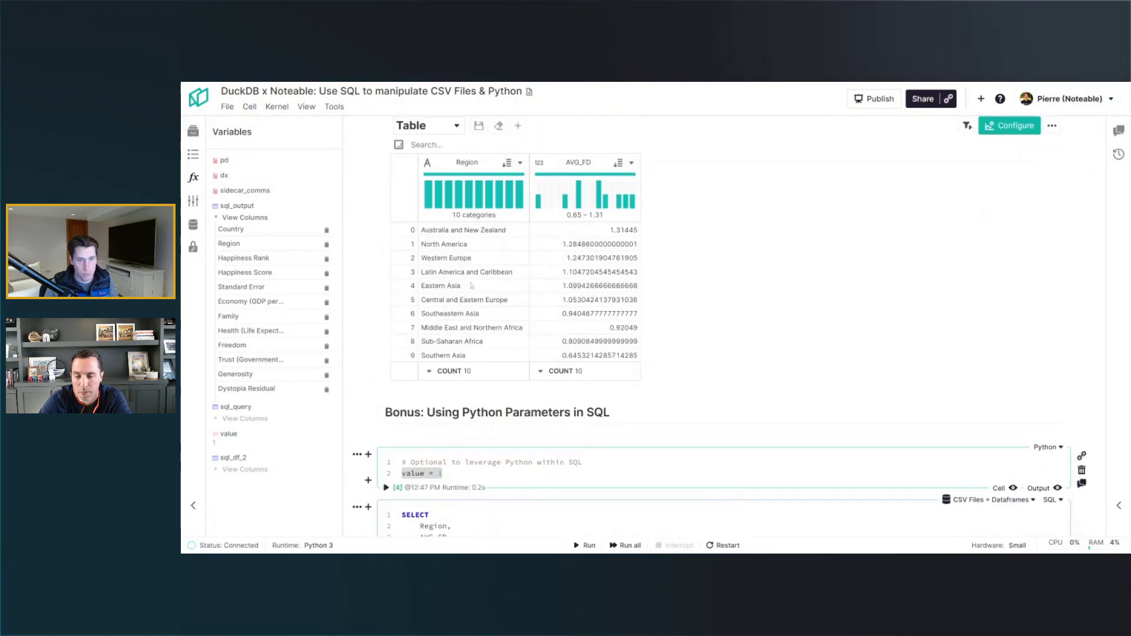
scroll(down, 3)
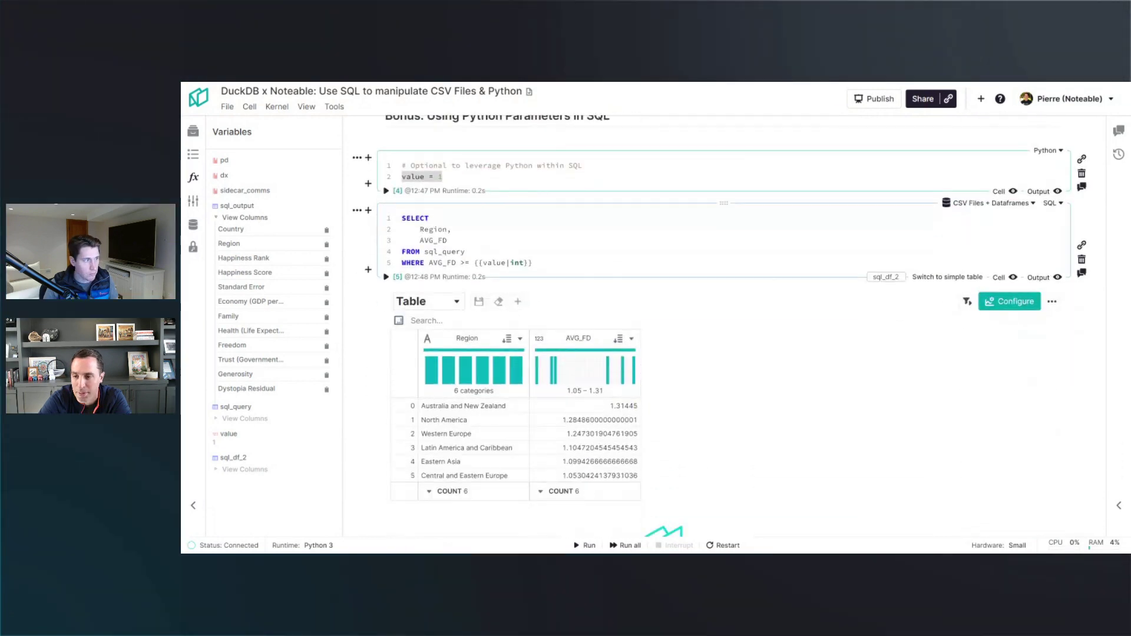
scroll(down, 3)
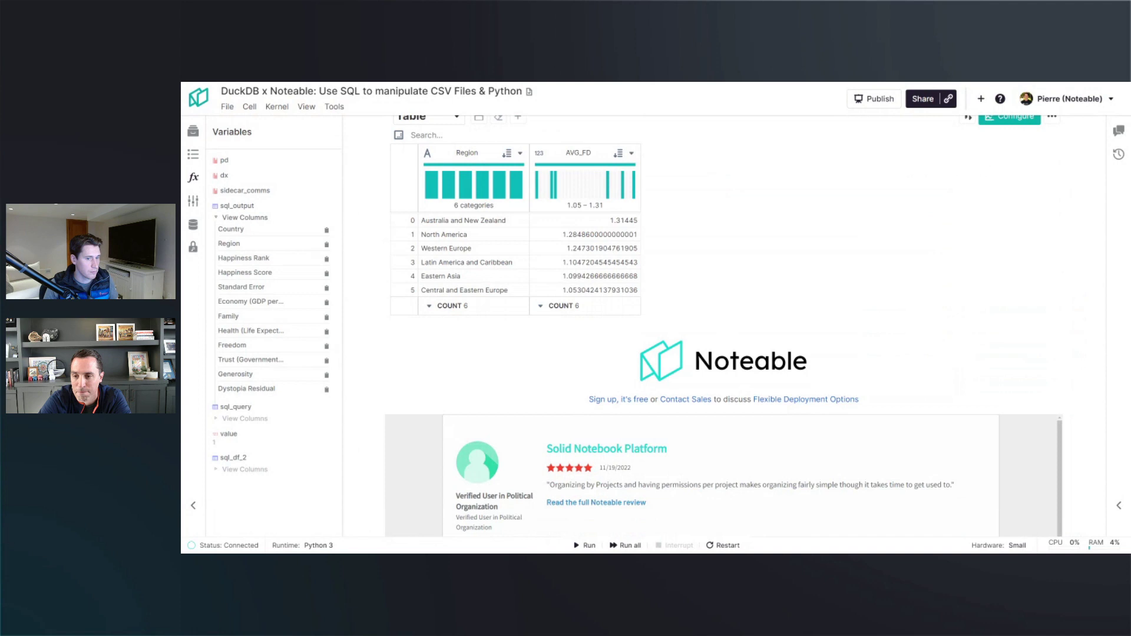